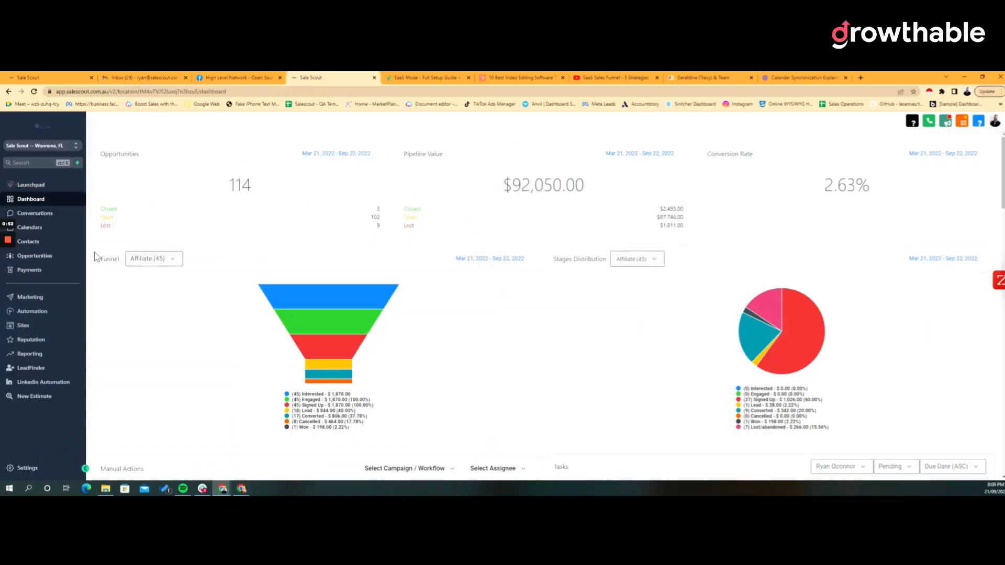
pyautogui.moveTo(23, 468)
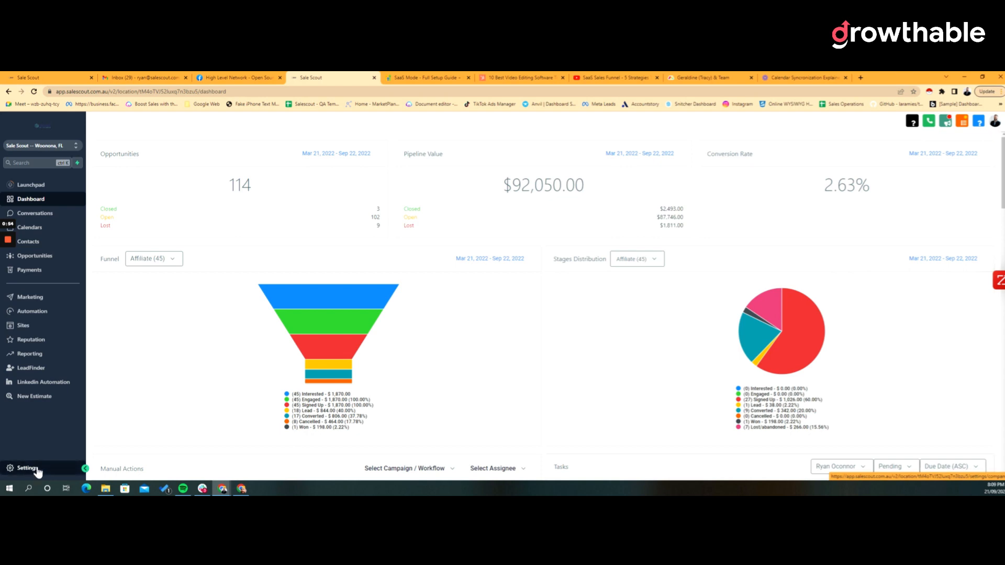
pyautogui.moveTo(39, 475)
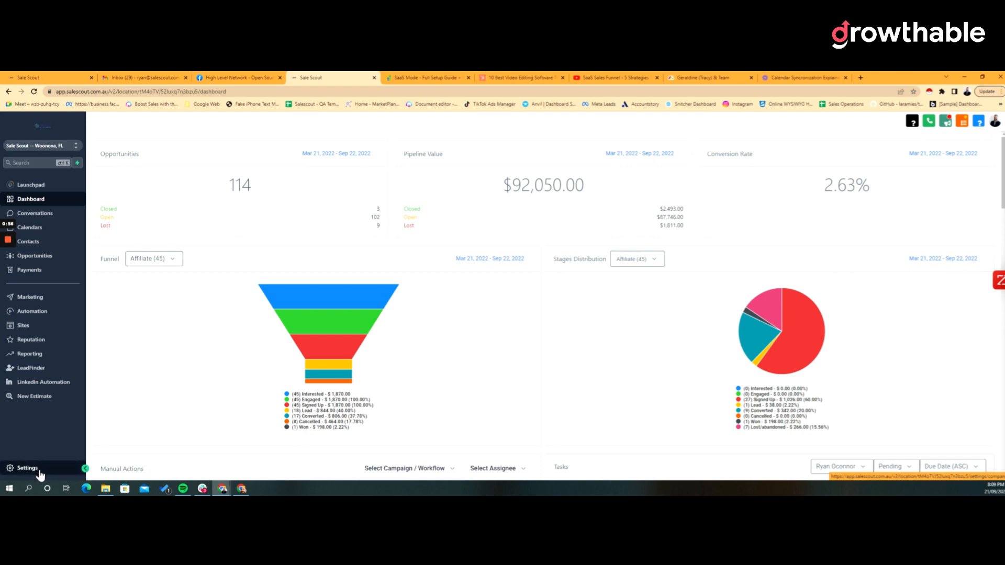
# - Go to Settings and open the logged-in user's Profile page
pyautogui.click(26, 469)
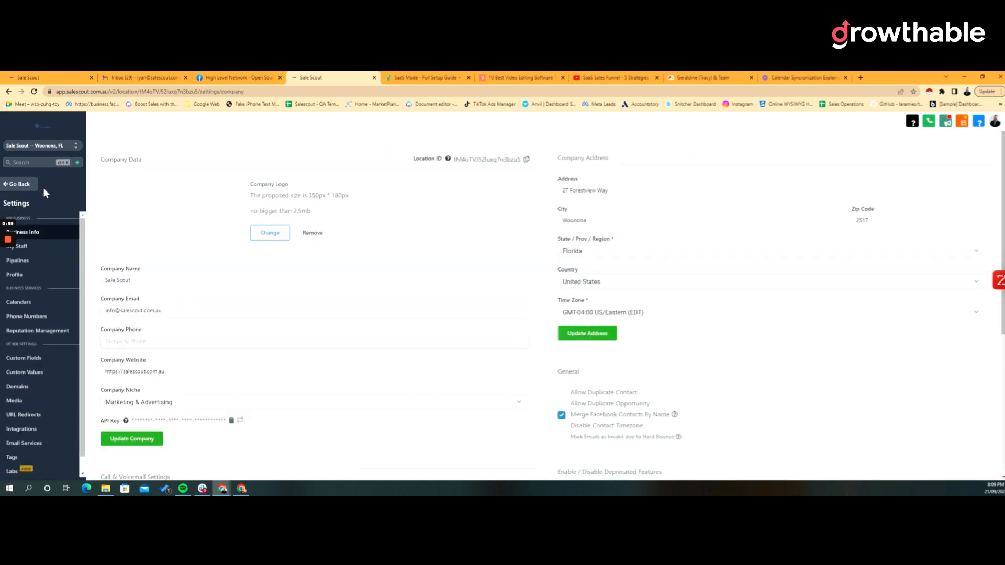
pyautogui.click(15, 274)
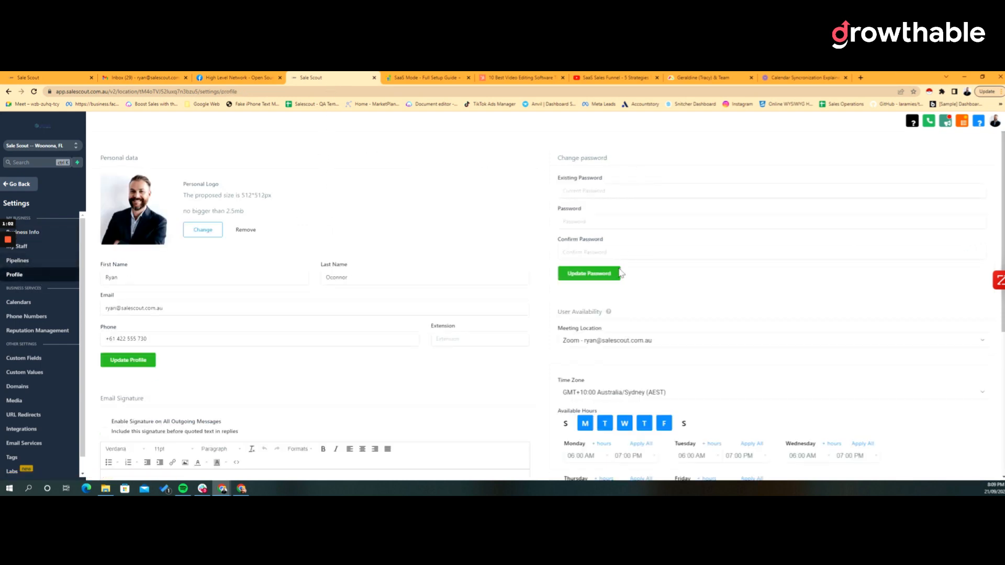
pyautogui.moveTo(607, 313)
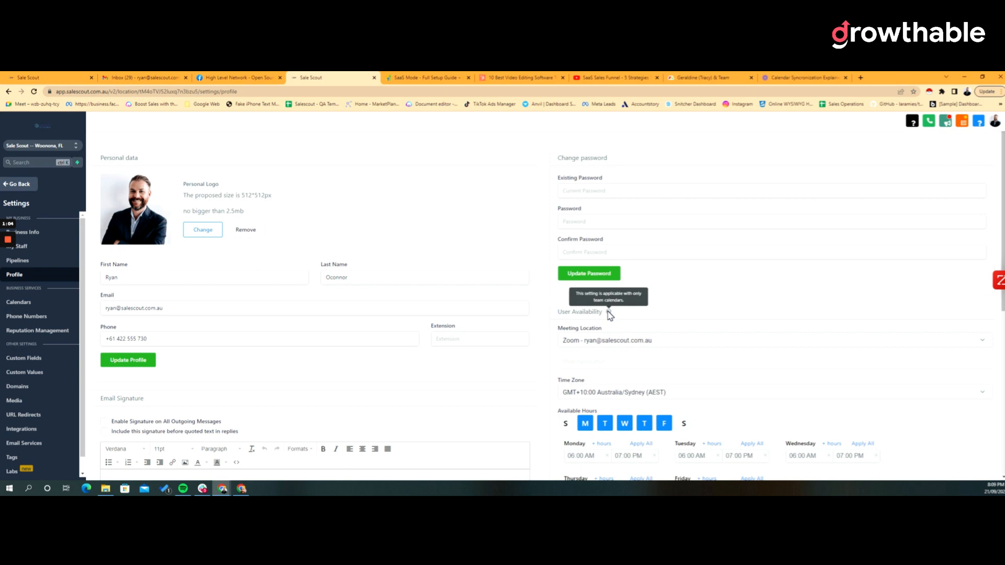
# - Change the User Availability meeting location from Zoom to Google Meet
pyautogui.scroll(-3)
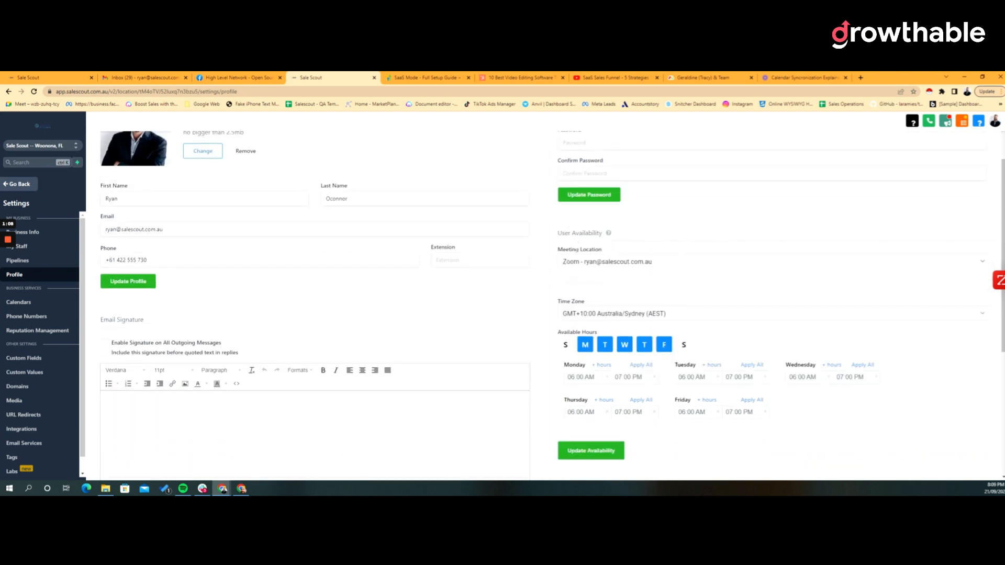
pyautogui.click(627, 262)
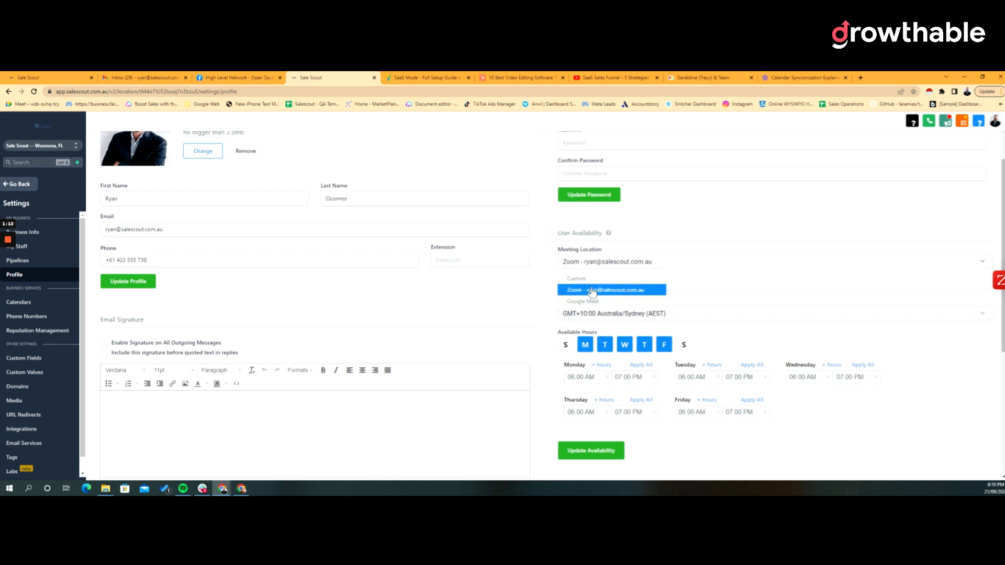
pyautogui.moveTo(596, 305)
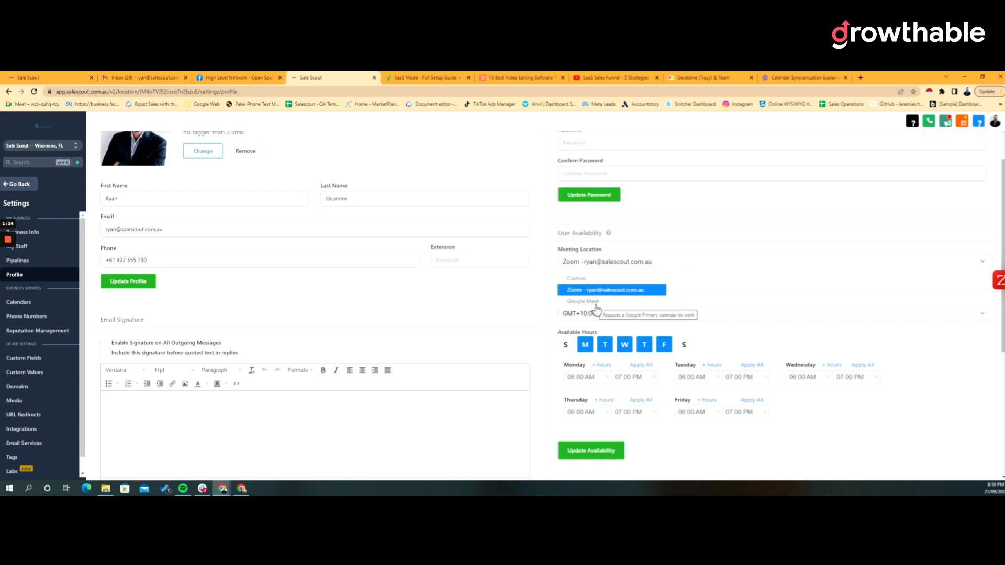
pyautogui.click(582, 301)
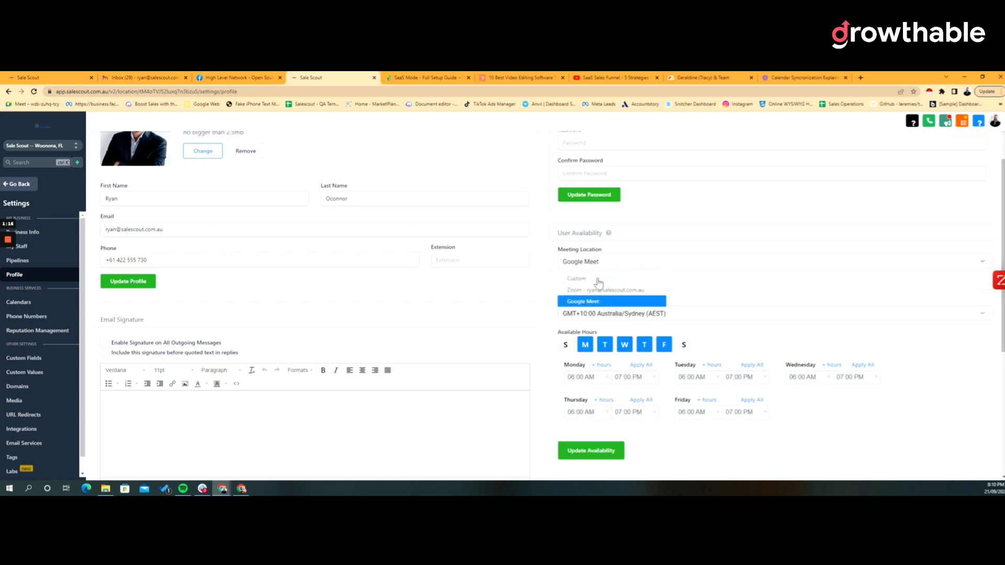
pyautogui.click(576, 279)
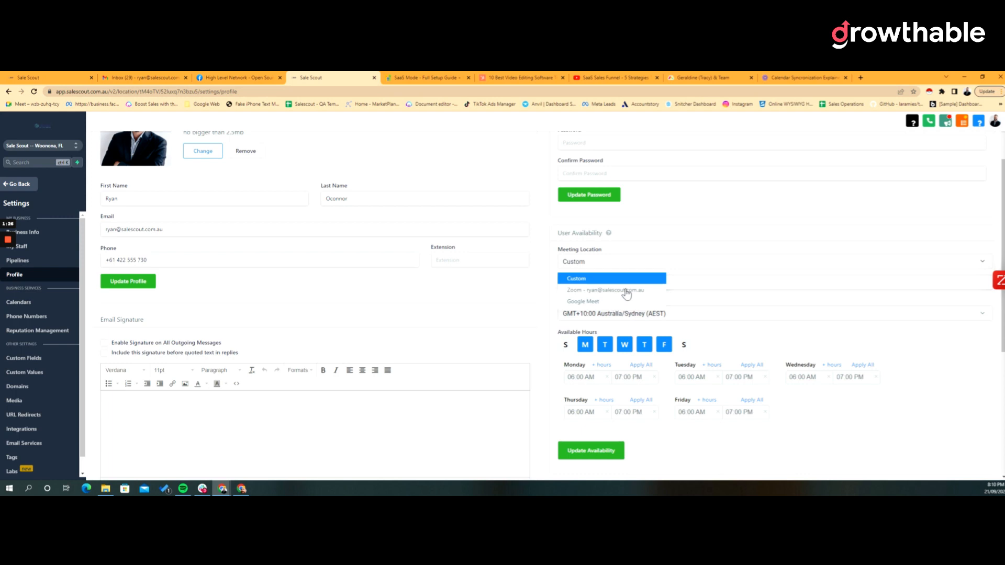
pyautogui.click(583, 301)
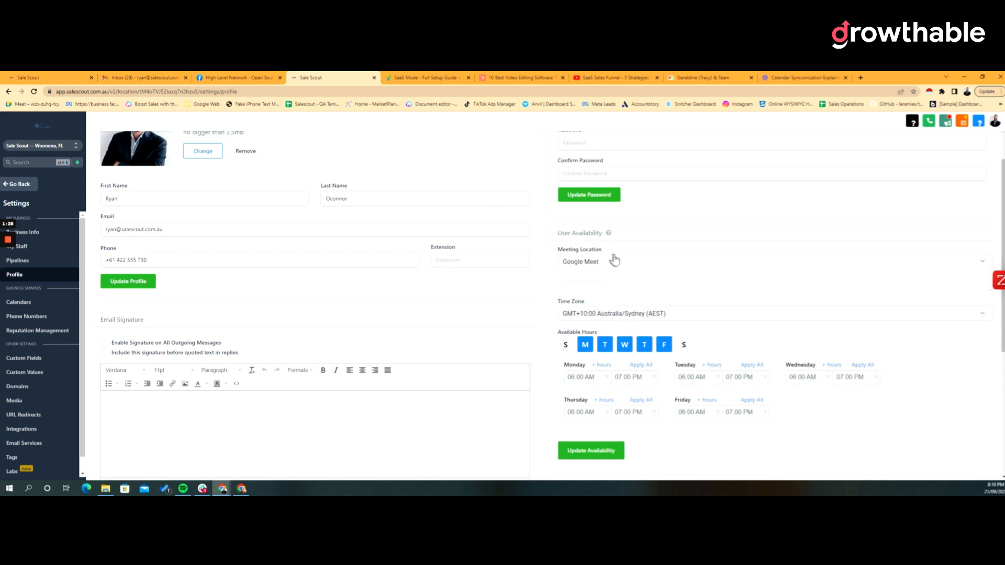
pyautogui.moveTo(623, 249)
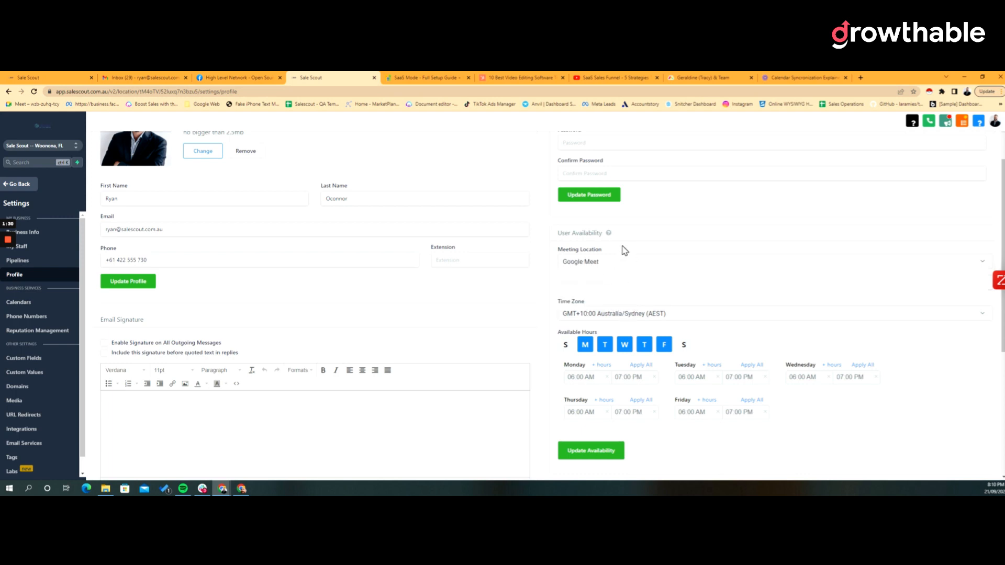